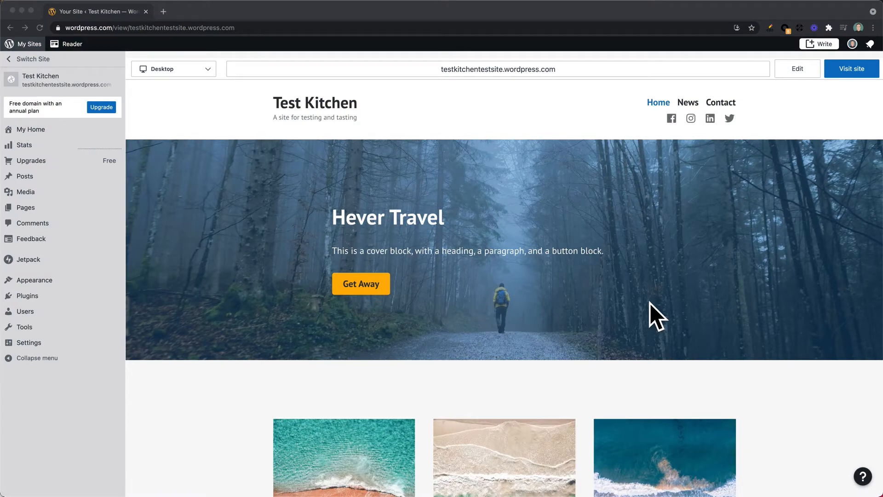
mouse_move(577, 321)
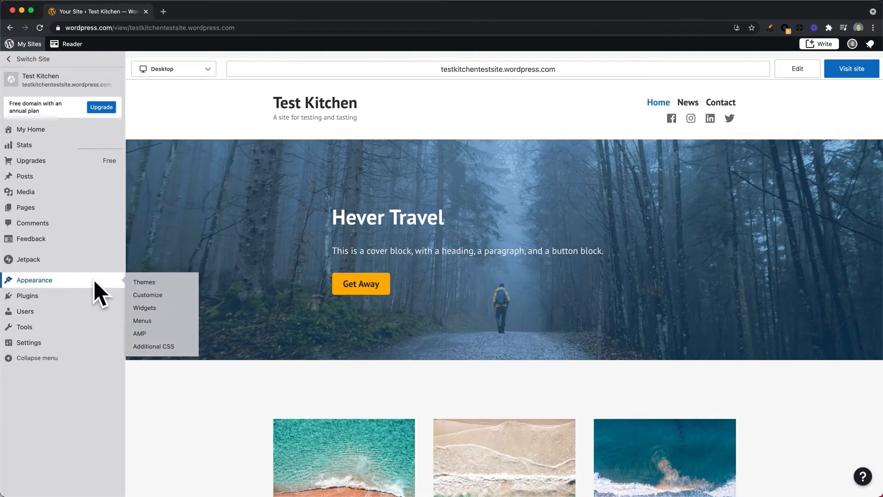
Open widget customization and start adding a new widget to the Footer area.
click(147, 295)
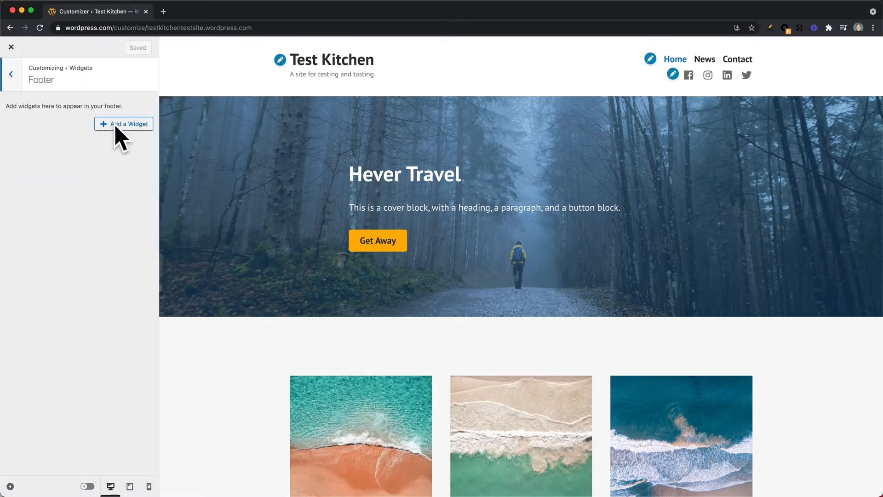
click(123, 123)
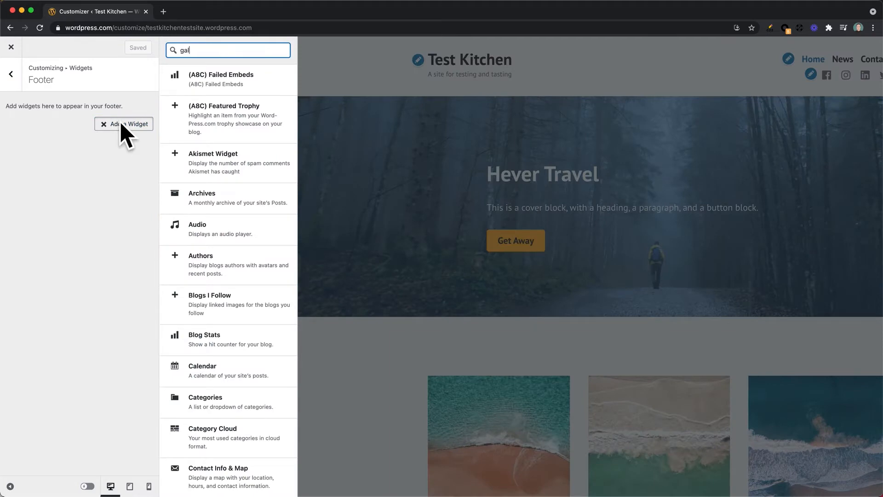
Add the Gallery widget to the Footer area from the widget list.
click(214, 50)
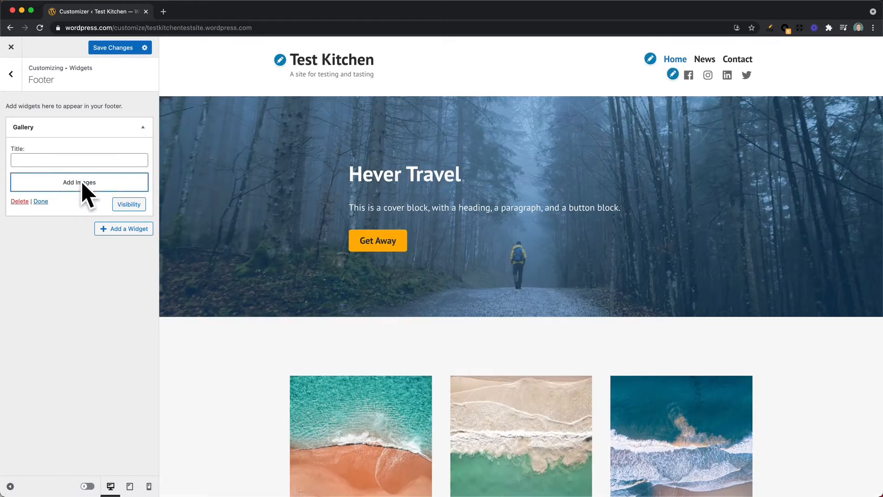
Select six library photos, including boat at sunset, mountains and crashing waves.
click(79, 182)
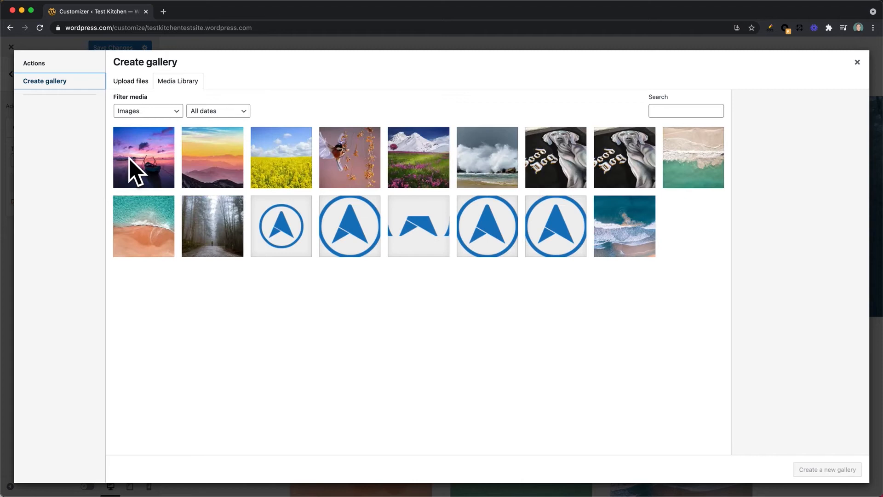
click(281, 157)
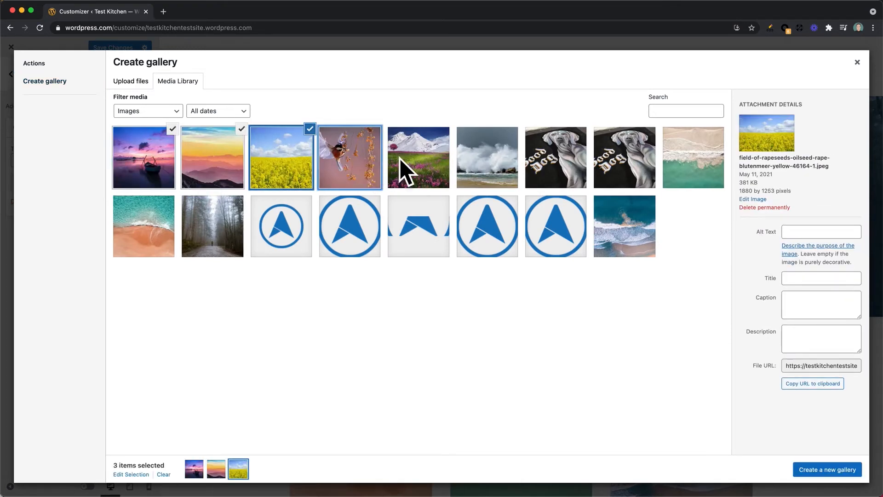
click(487, 158)
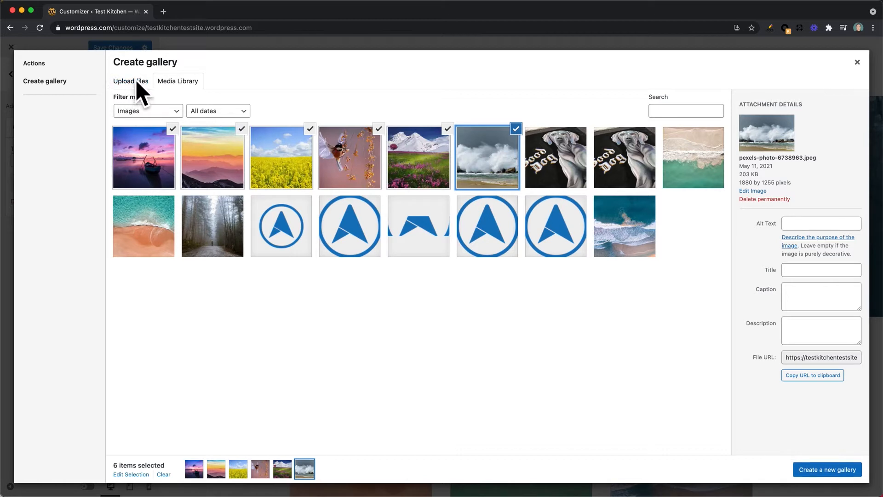
mouse_move(135, 103)
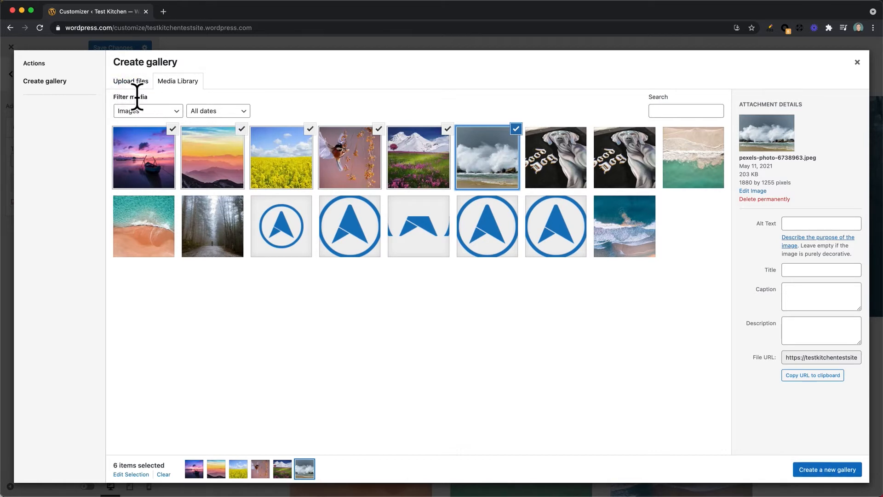
mouse_move(284, 178)
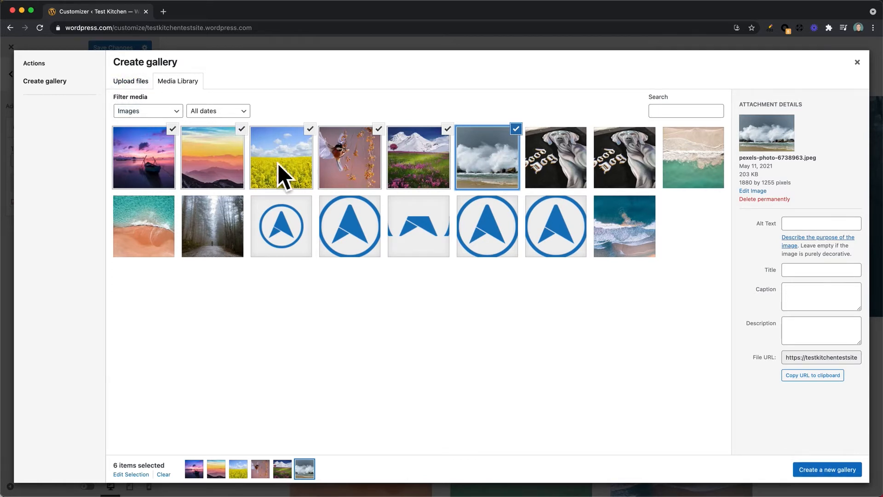
mouse_move(827, 469)
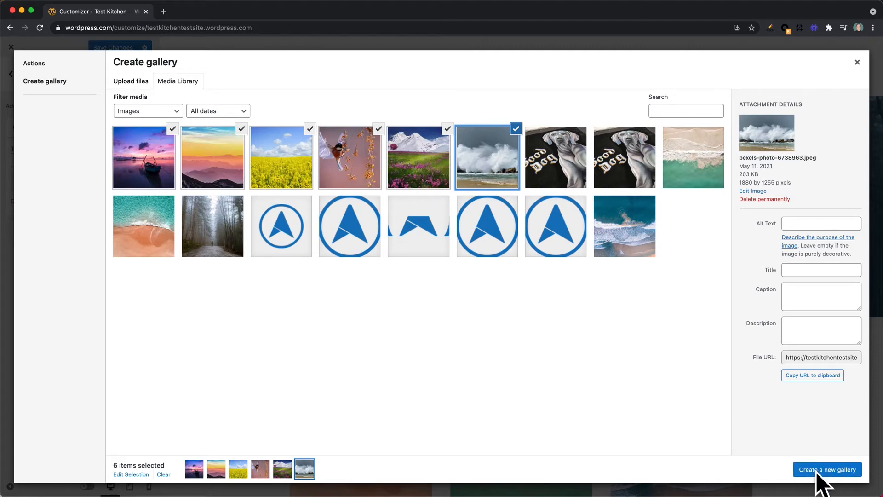
Create the gallery from the six photos and keep the Thumbnail Grid display type.
click(827, 469)
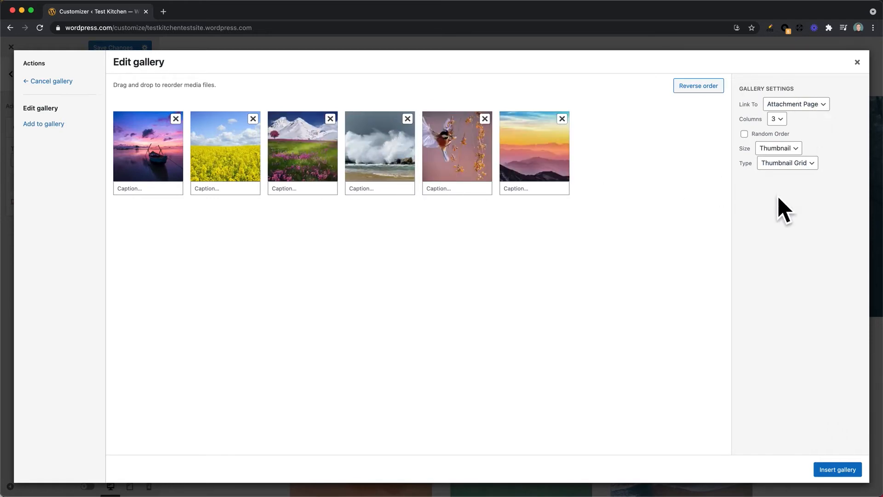
mouse_move(754, 181)
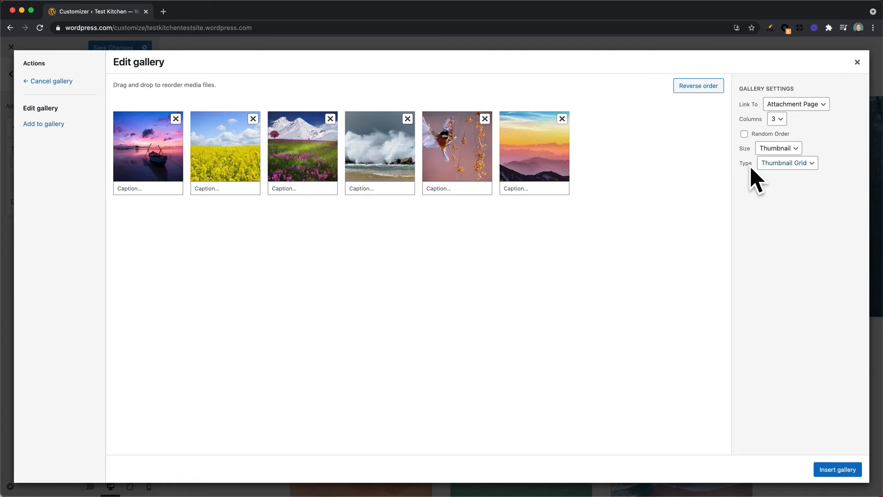
mouse_move(758, 169)
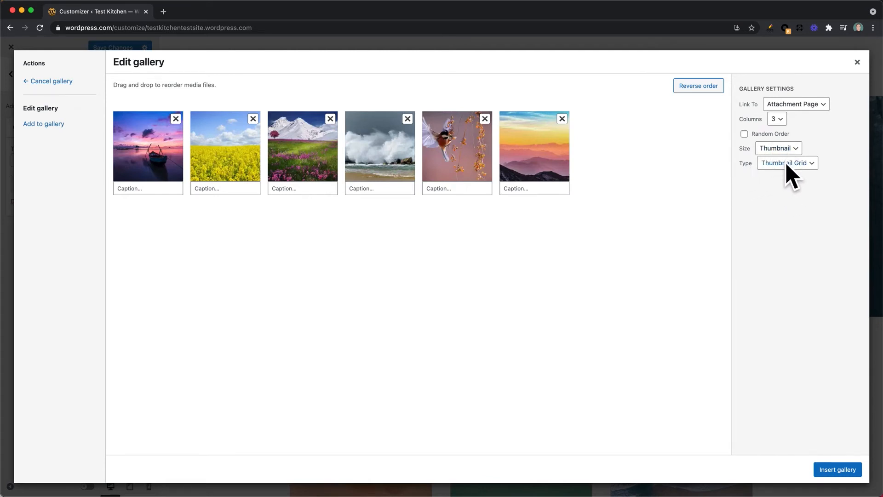
click(786, 163)
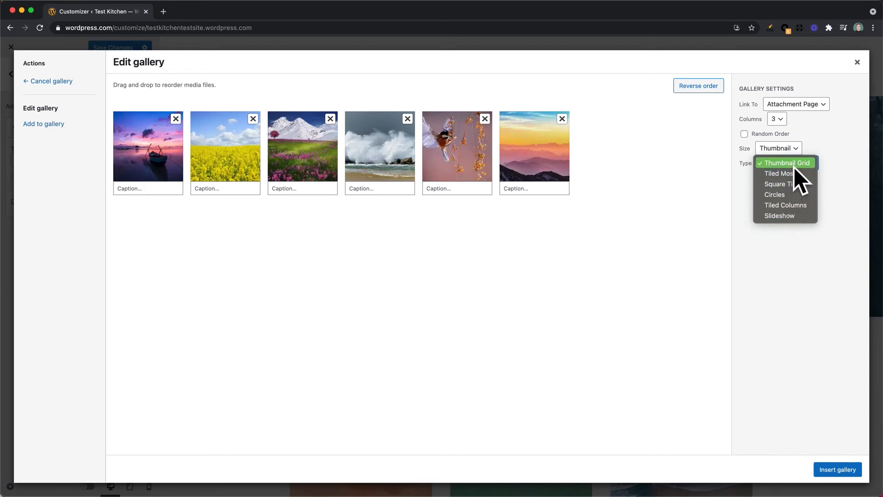
click(785, 163)
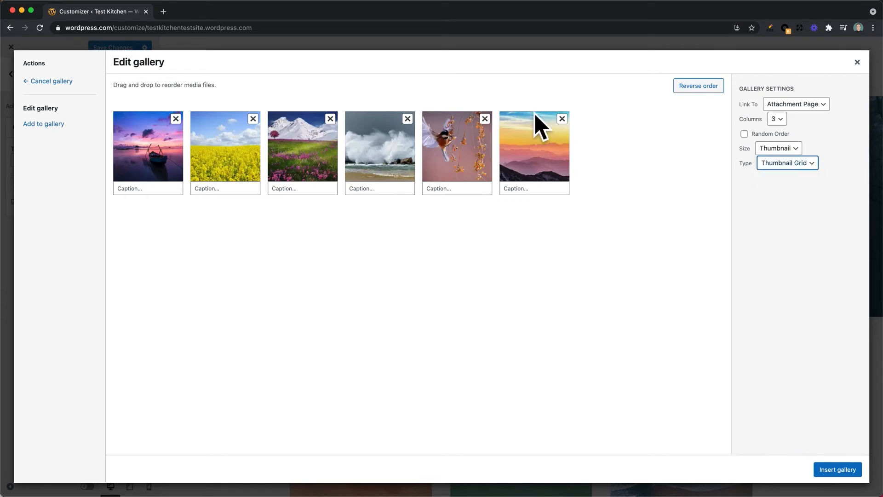
mouse_move(748, 406)
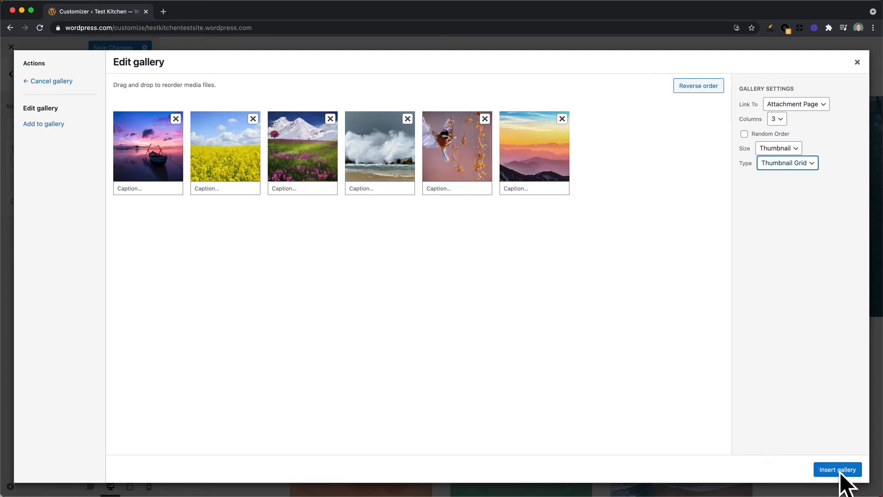
Insert the gallery into the footer widget and scroll the preview down to check the grid.
click(837, 469)
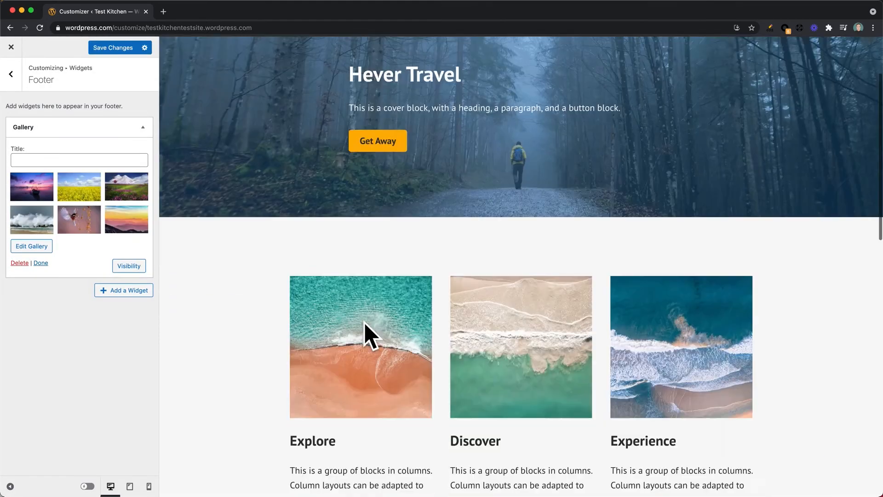
scroll(down, 3)
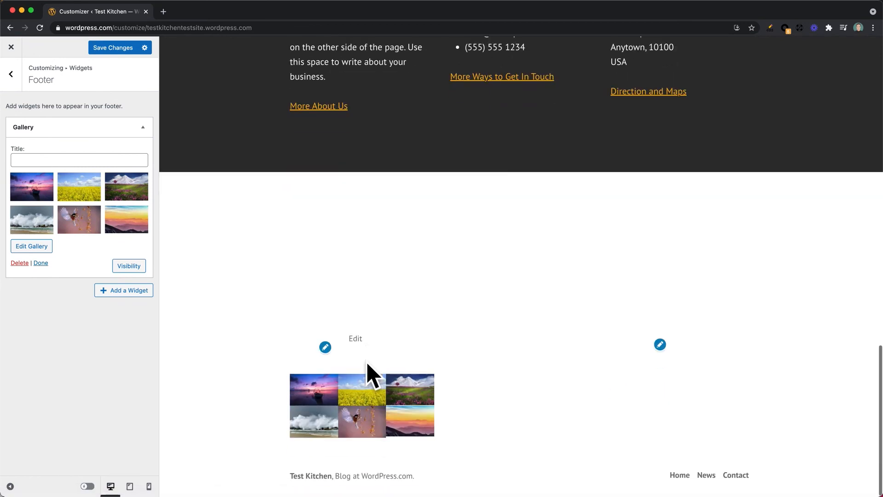
mouse_move(332, 434)
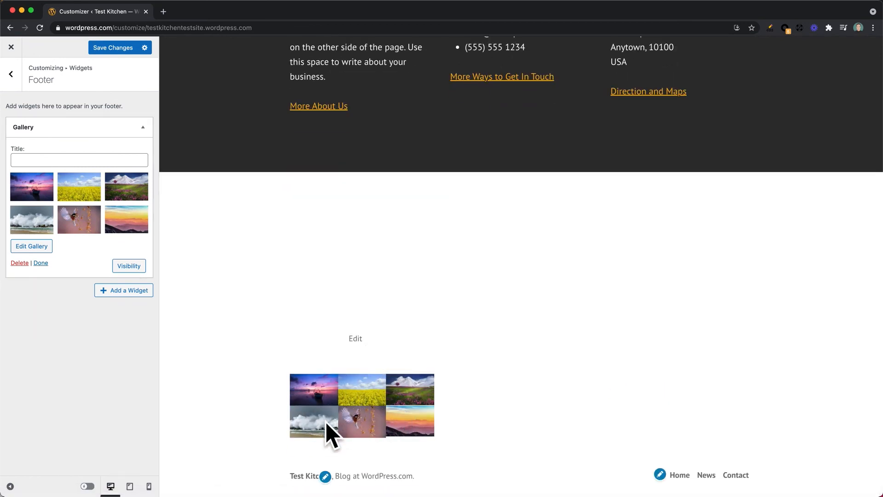
mouse_move(336, 411)
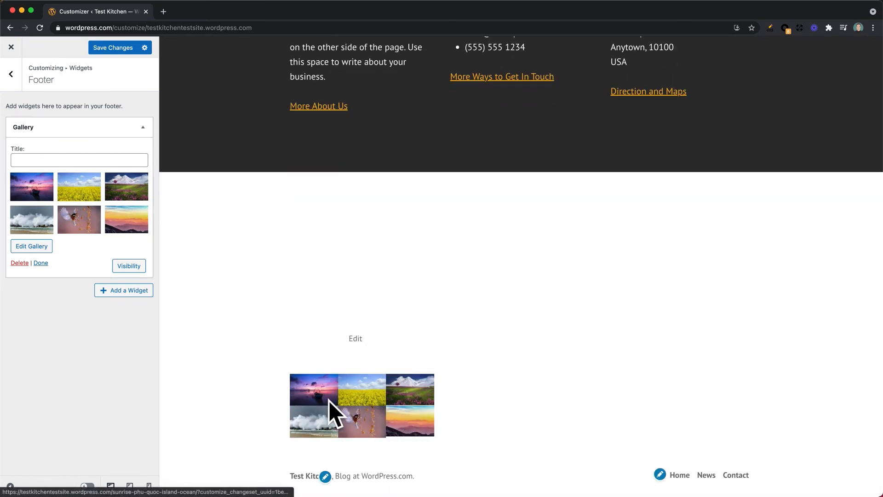
mouse_move(346, 409)
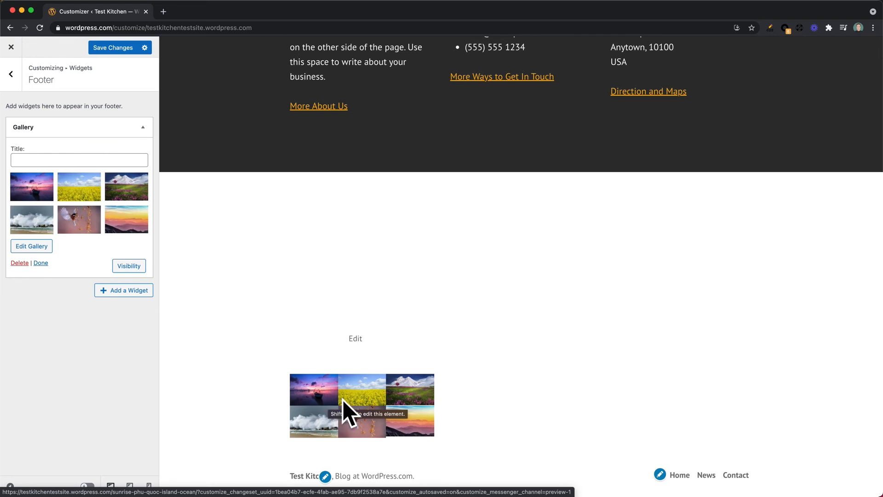
mouse_move(107, 93)
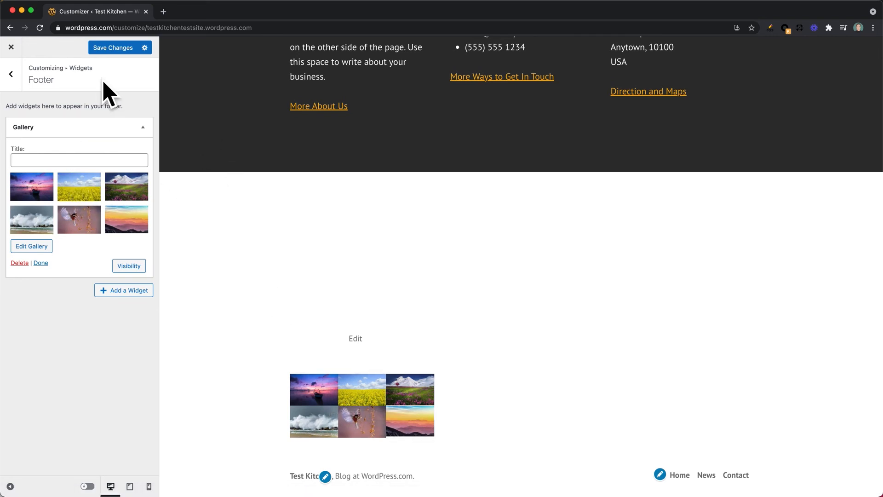